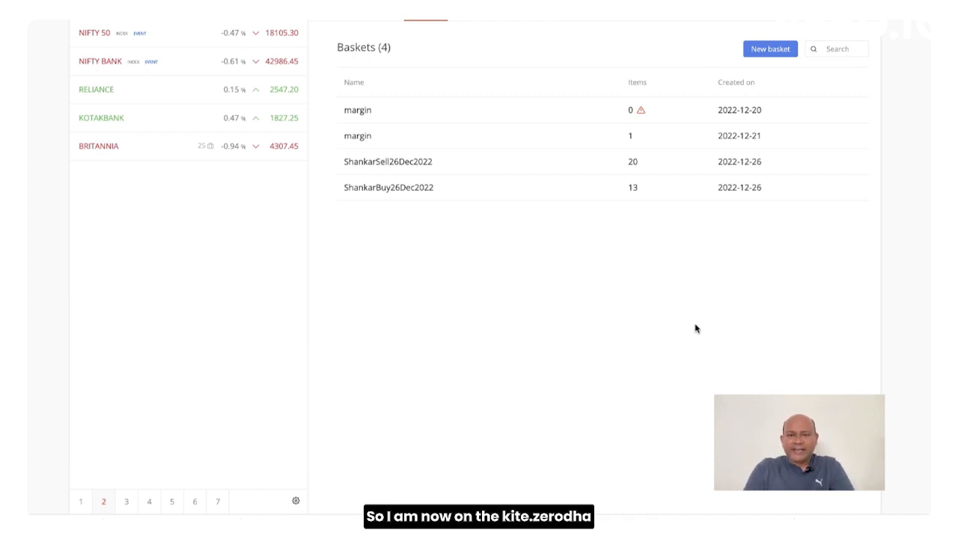
mouse_move(747, 150)
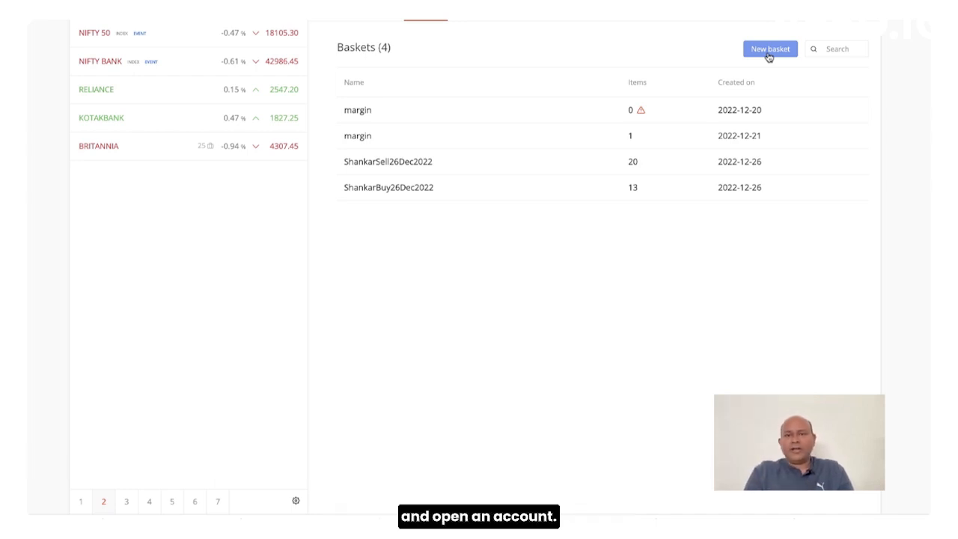
Step: Remove RELIANCE, KOTAKBANK and BRITANNIA from the watchlist, leaving only the NIFTY 50 and NIFTY BANK indices
click(770, 48)
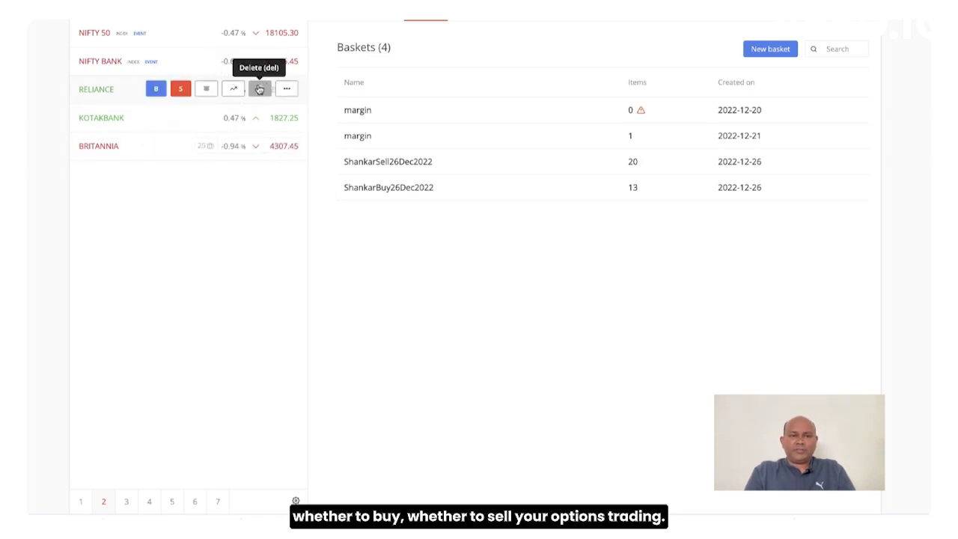
click(261, 88)
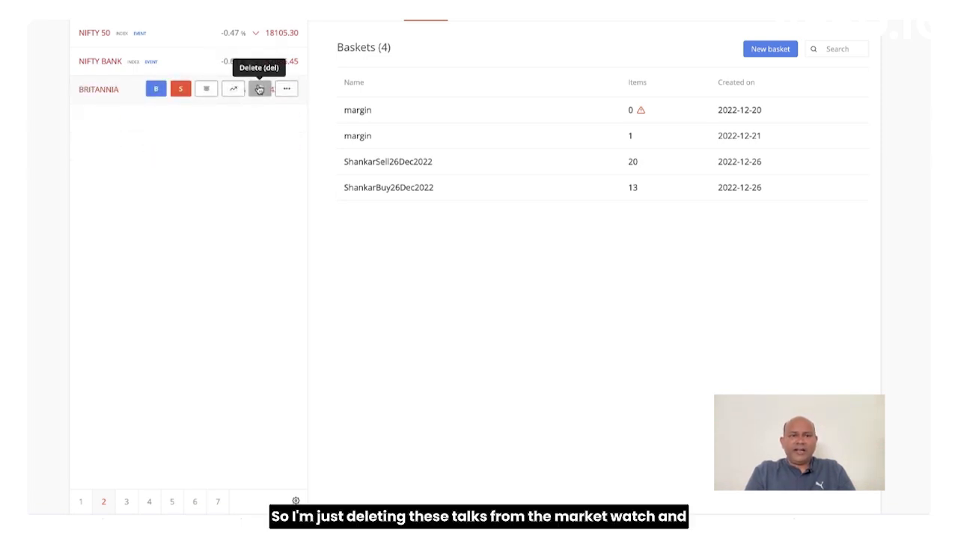
click(261, 88)
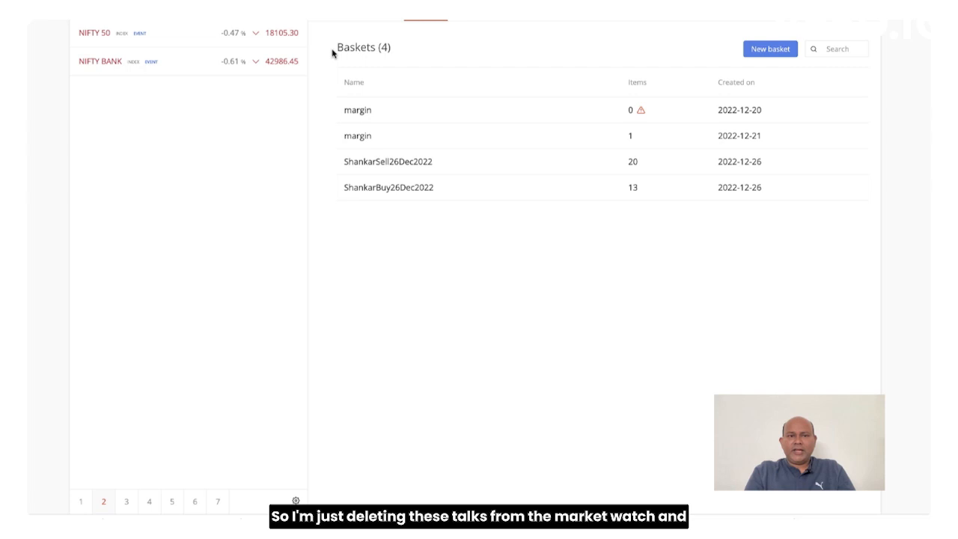
mouse_move(246, 131)
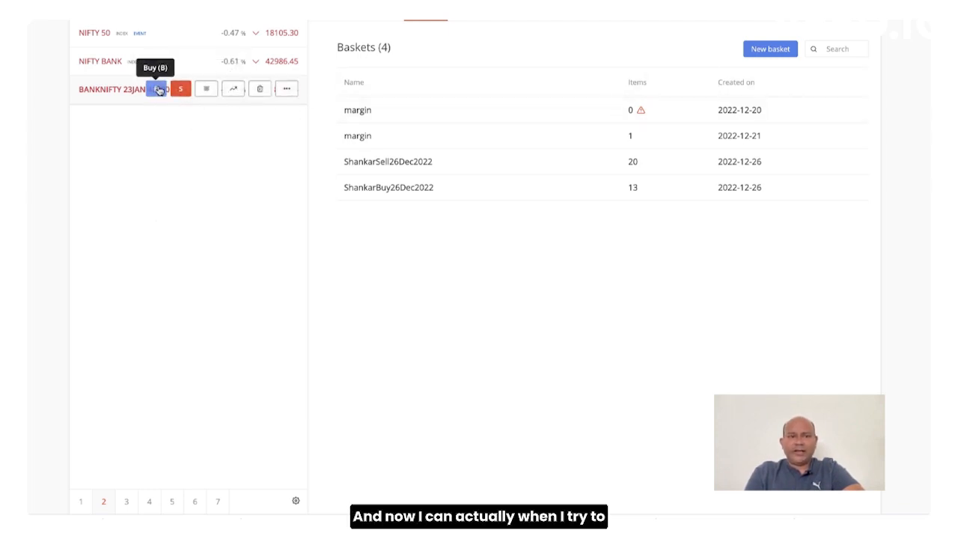
Step: Start a sell order for 25 BANKNIFTY 23JAN 42900 CE, showing ₹1,47,717.75 margin required
click(158, 88)
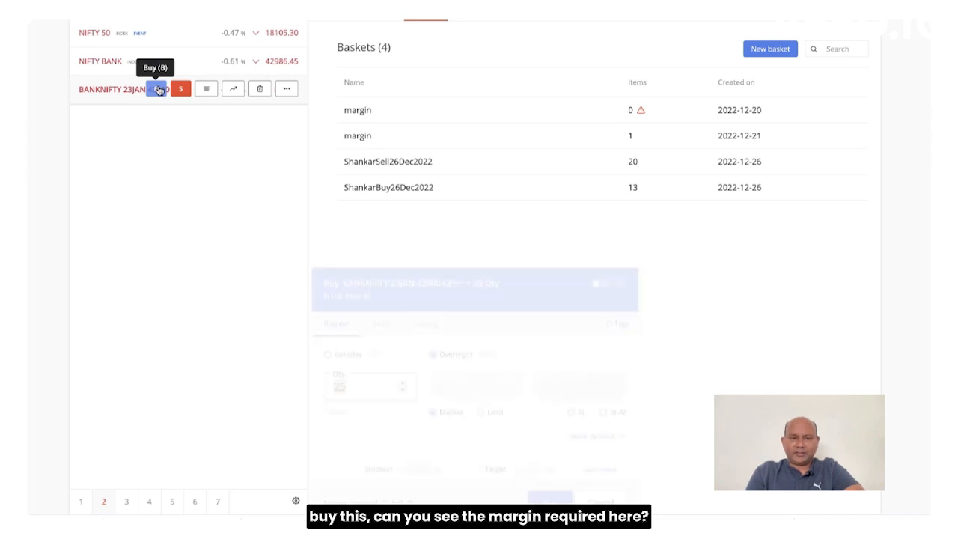
click(157, 88)
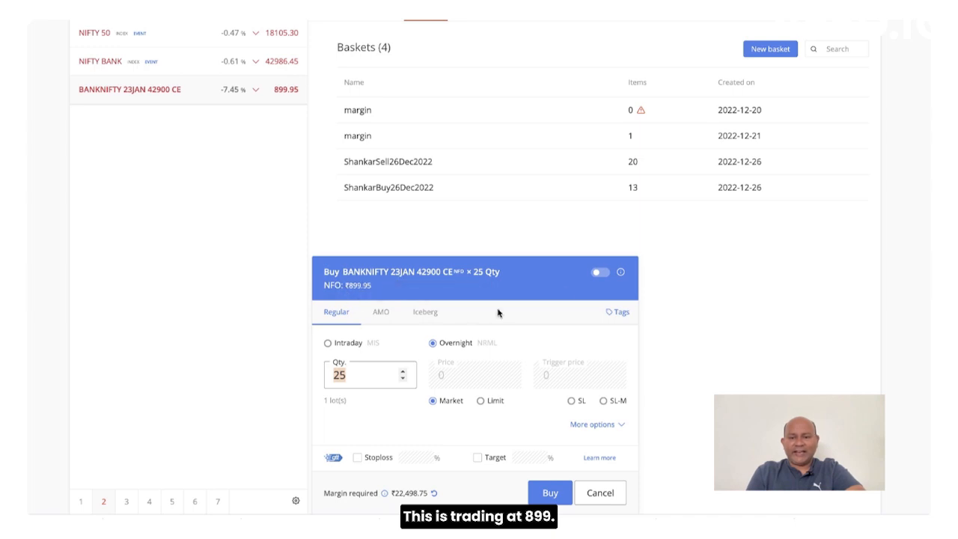
click(601, 272)
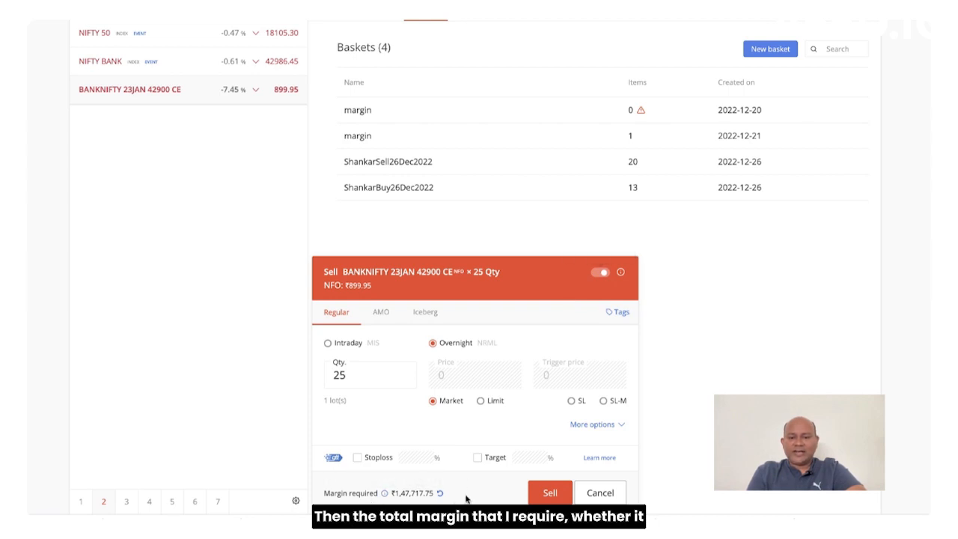
mouse_move(326, 343)
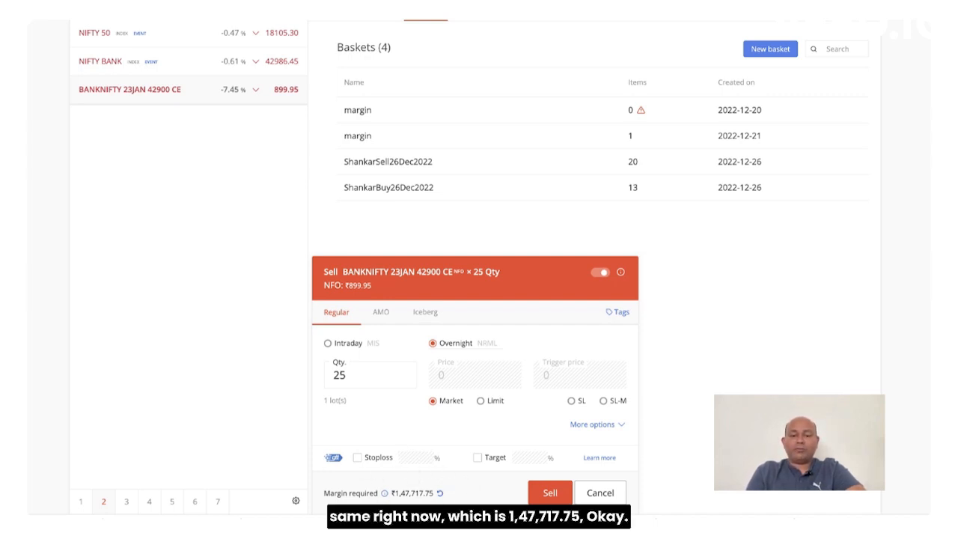
mouse_move(408, 485)
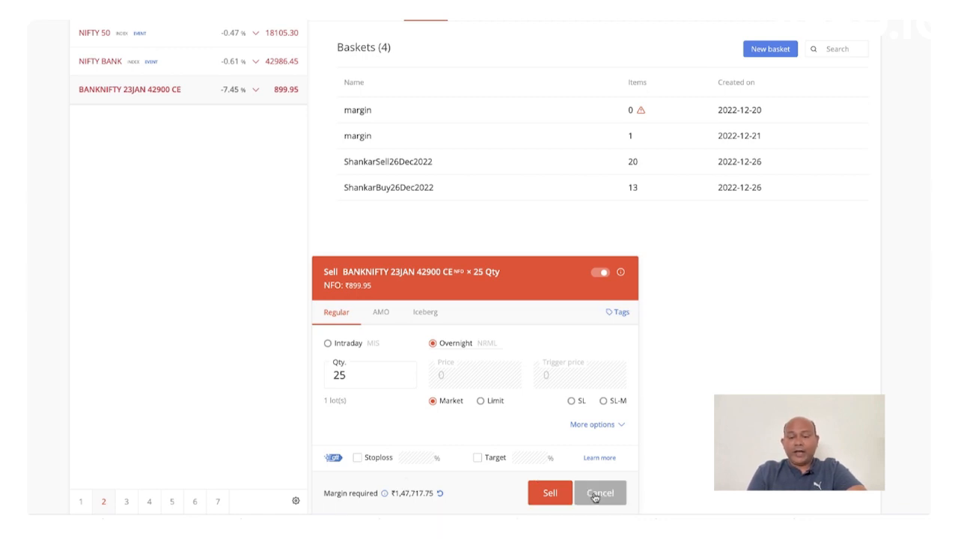
Step: Dismiss the 42900 CE order, check the 42500 CE sell margin of ₹1,57,459.20, and close without ordering
click(599, 493)
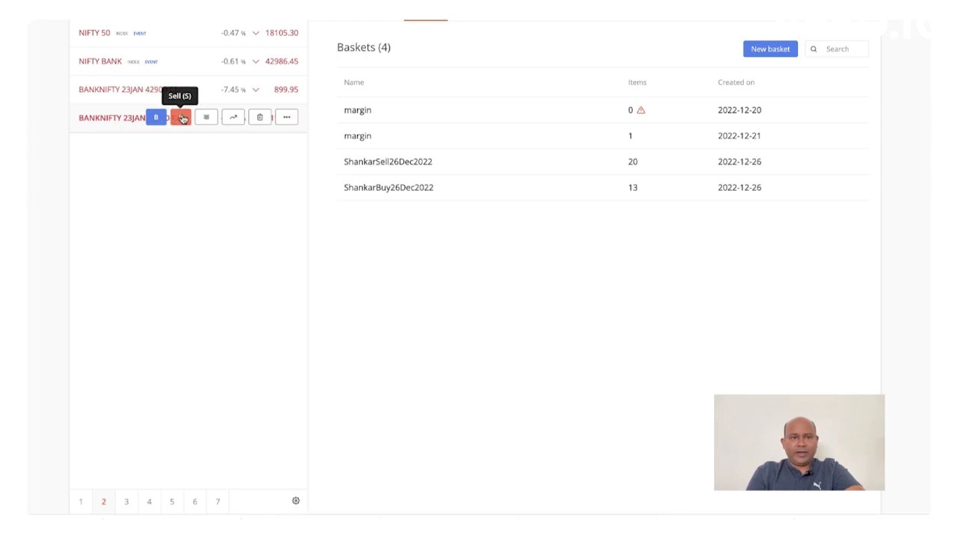
click(181, 117)
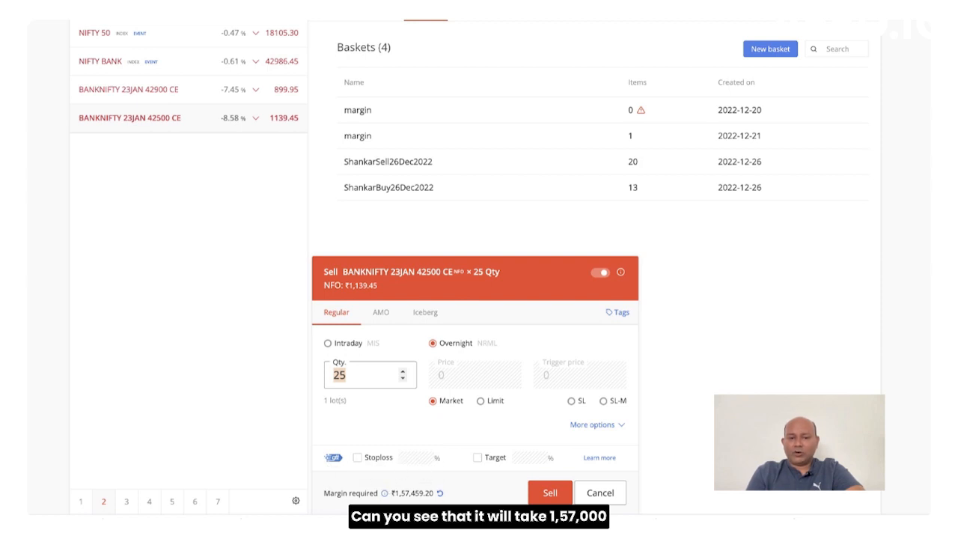
mouse_move(326, 343)
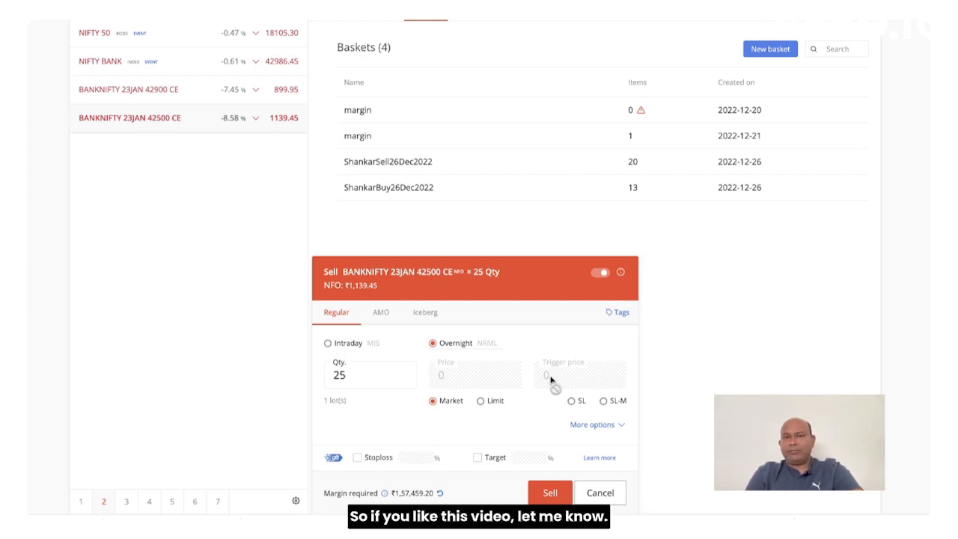
mouse_move(360, 431)
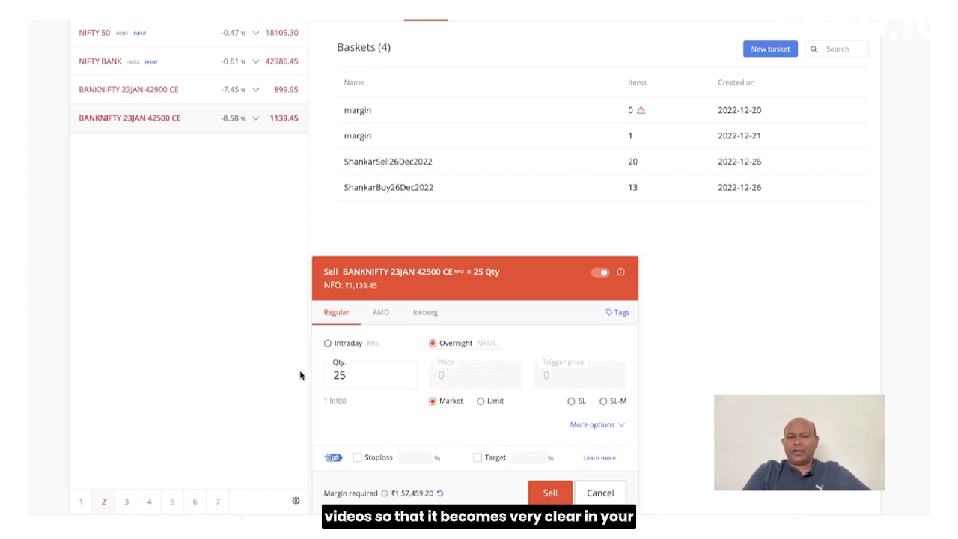
mouse_move(578, 347)
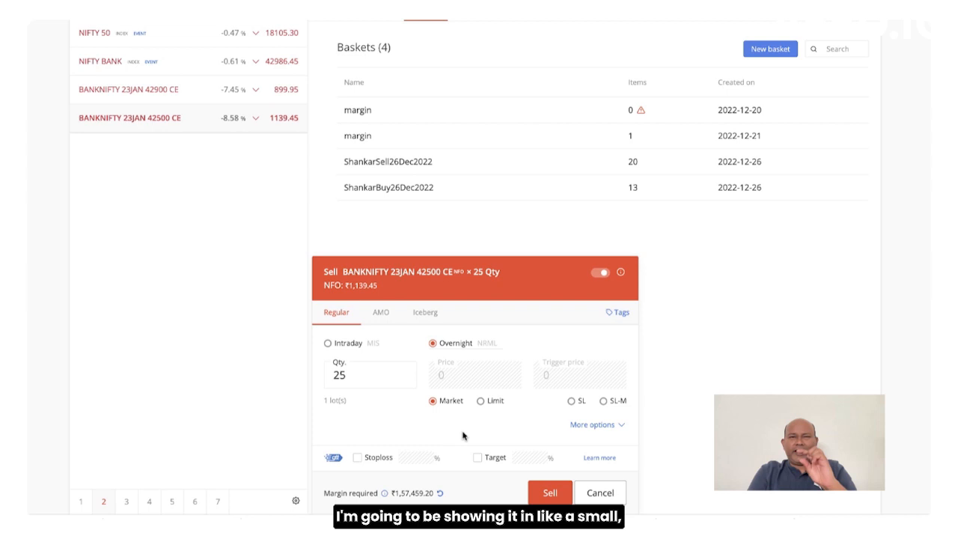
mouse_move(526, 451)
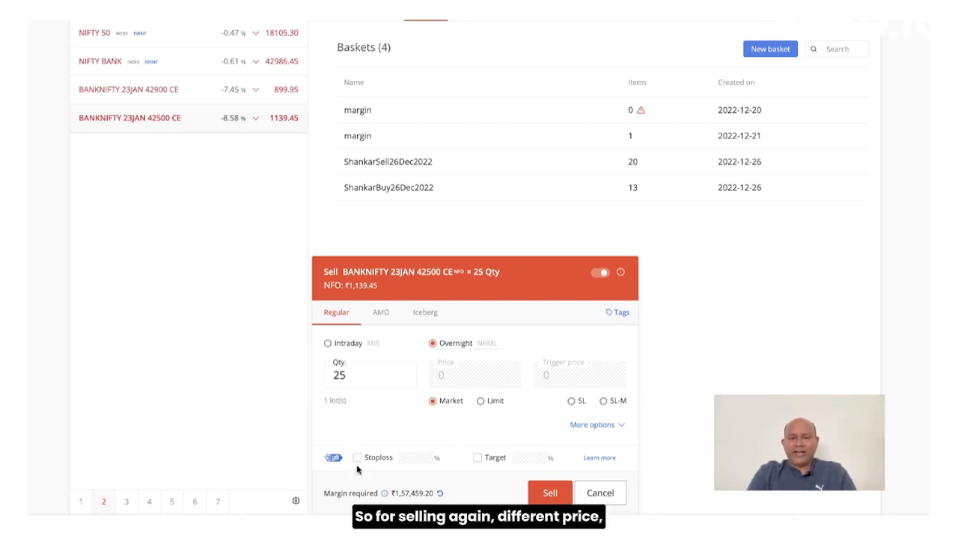
click(601, 273)
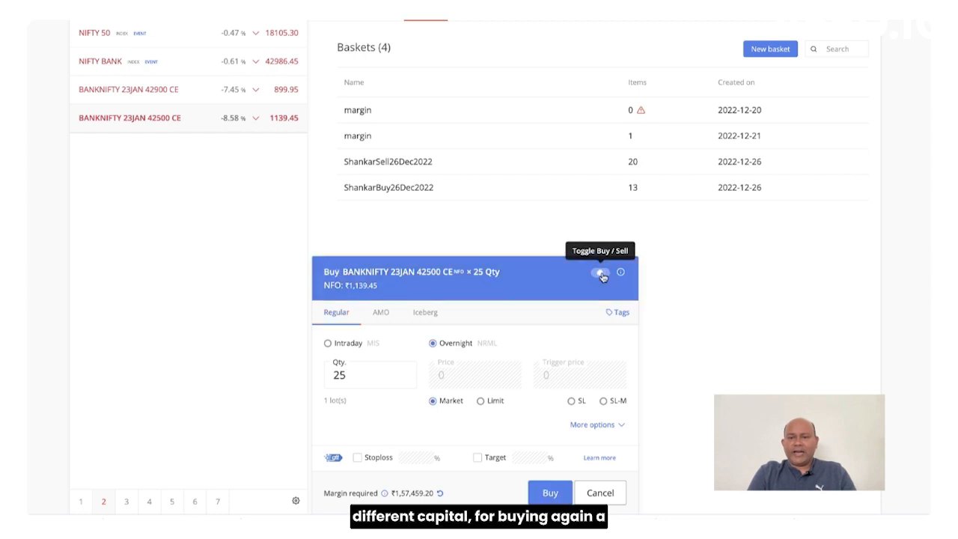
click(599, 272)
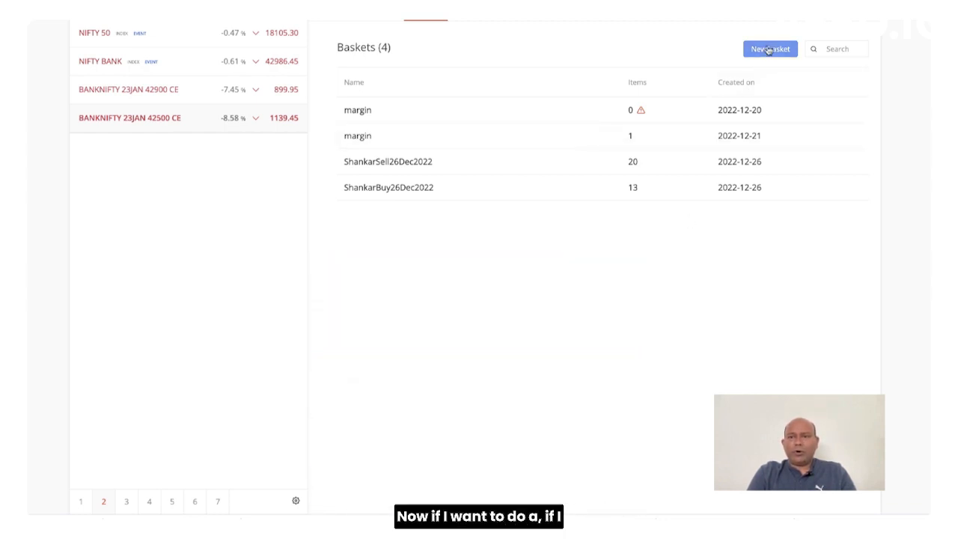
Step: Create and open a new empty basket named 'margin'
click(770, 48)
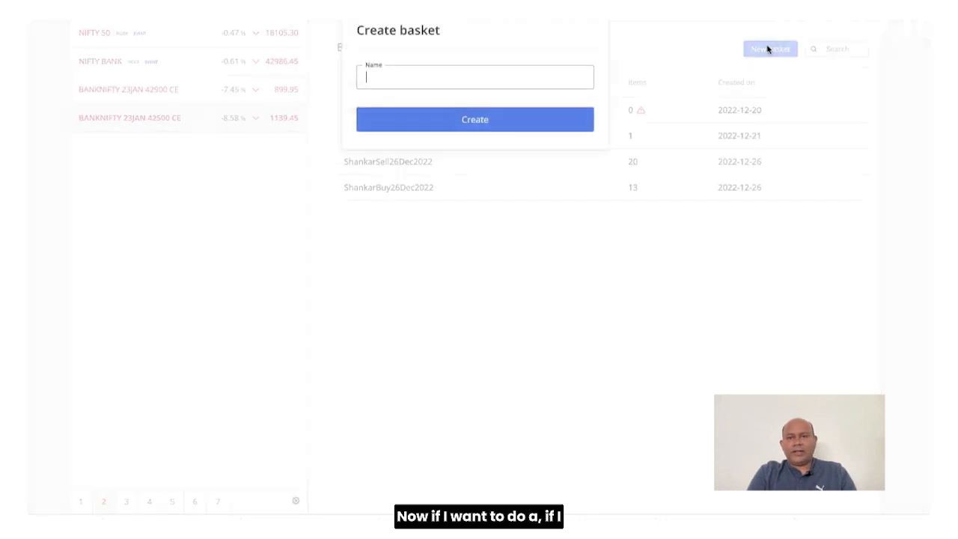
text(margin)
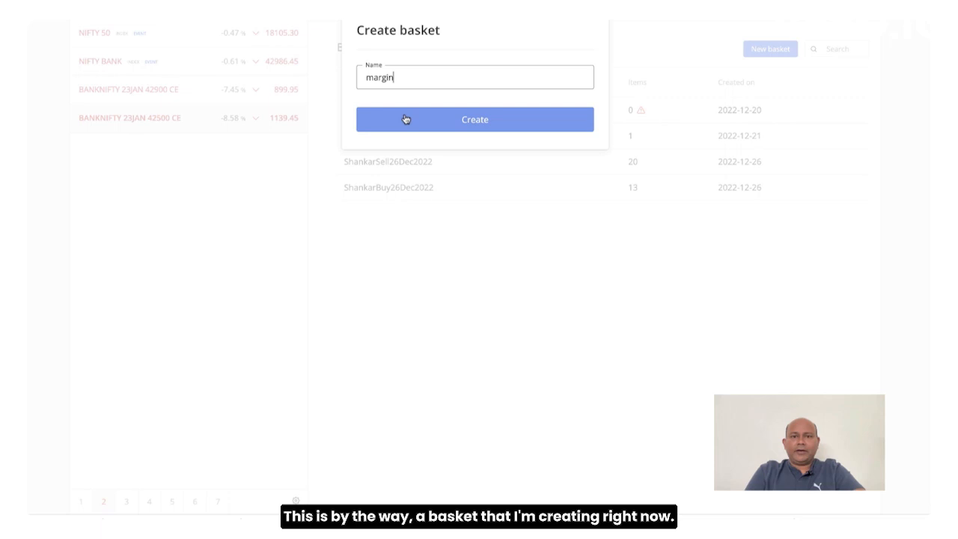
click(475, 120)
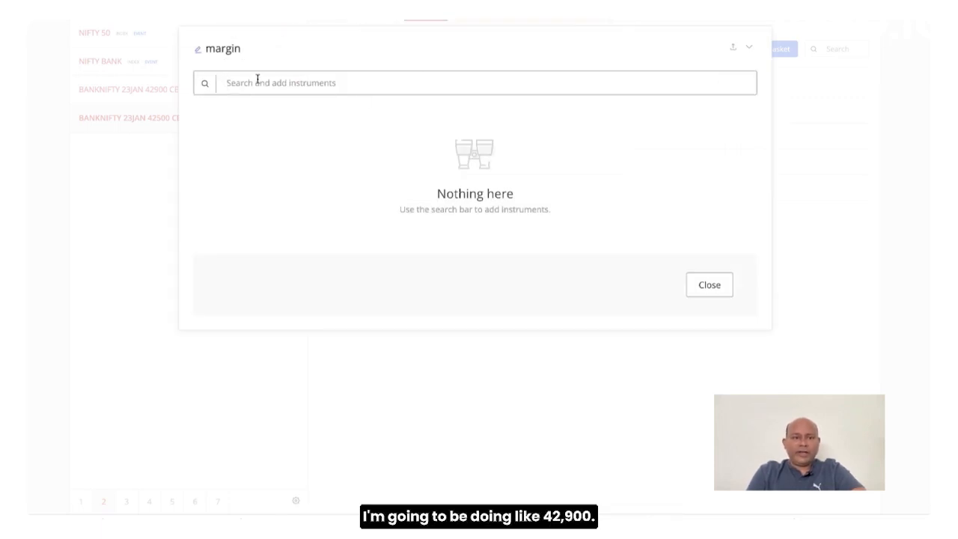
Step: Add a sell leg of BANKNIFTY 23JAN 42900 CE, 25 qty, to the margin basket
text(42900)
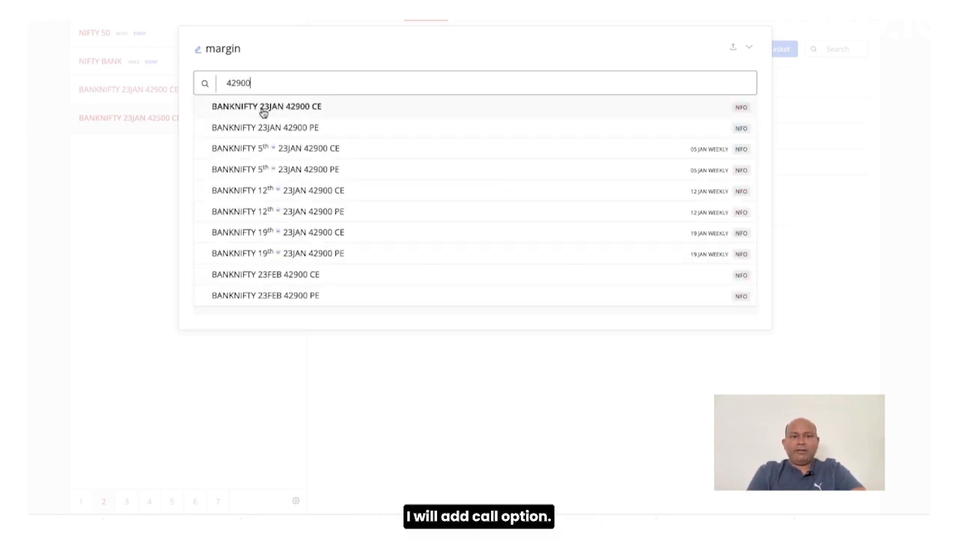
click(267, 106)
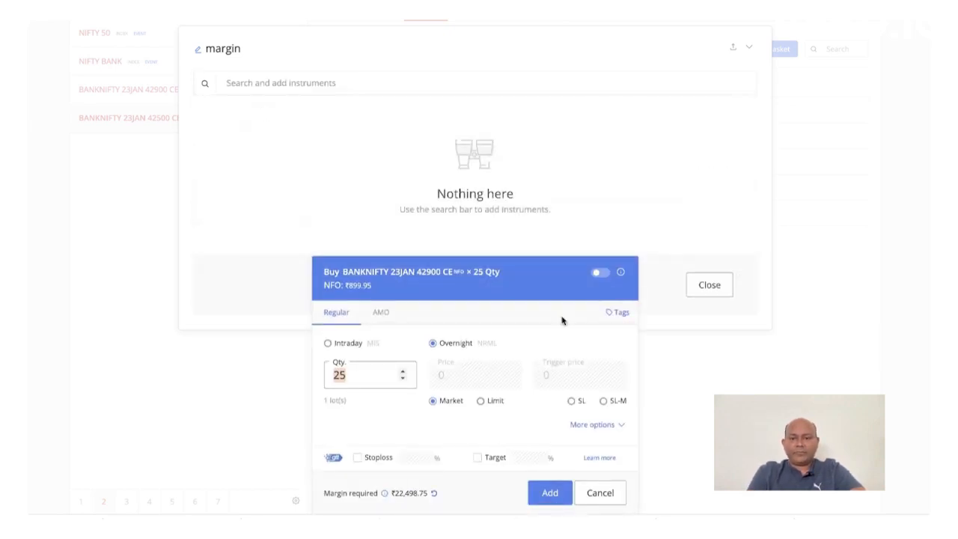
click(550, 493)
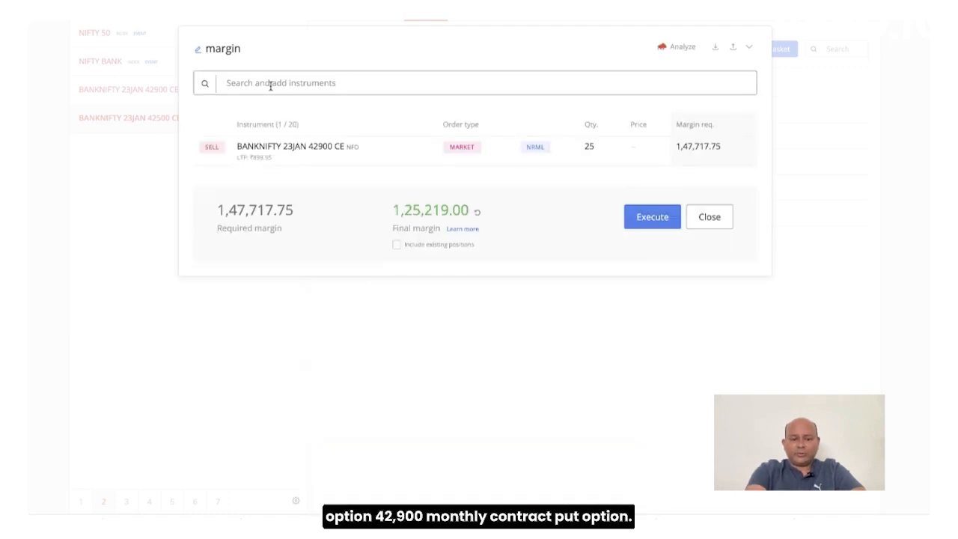
Step: Add a sell leg of BANKNIFTY 23JAN 42900 PE, 25 qty, giving ₹1,33,104.63 final margin
text(42900)
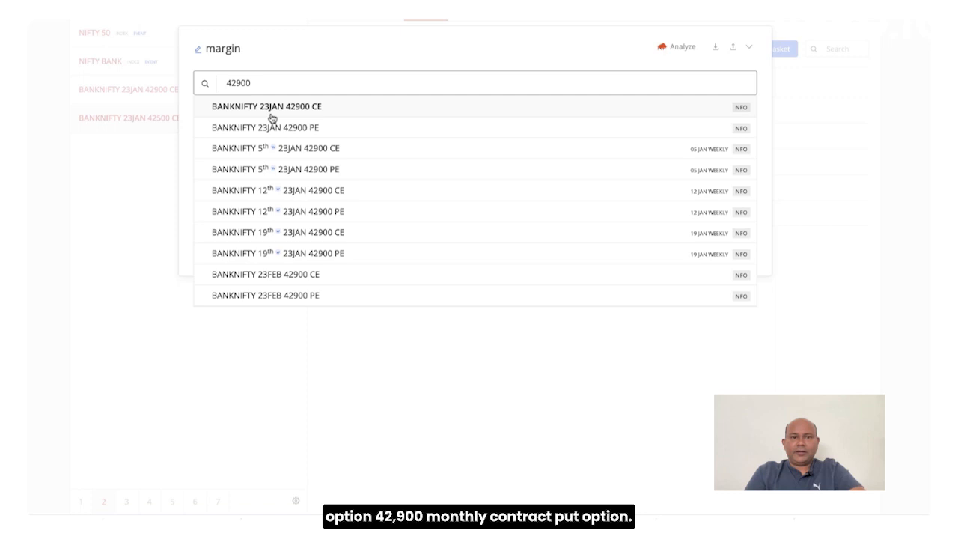
click(267, 127)
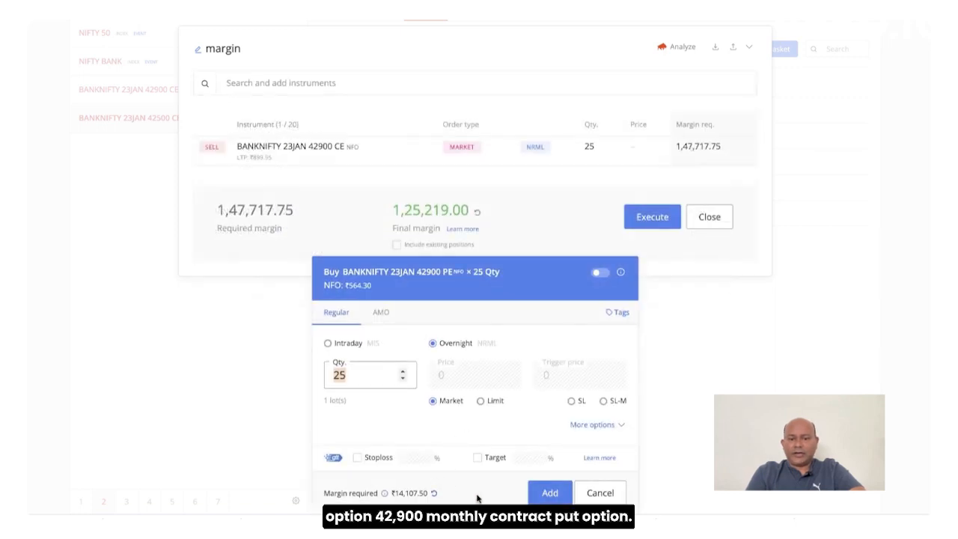
click(604, 272)
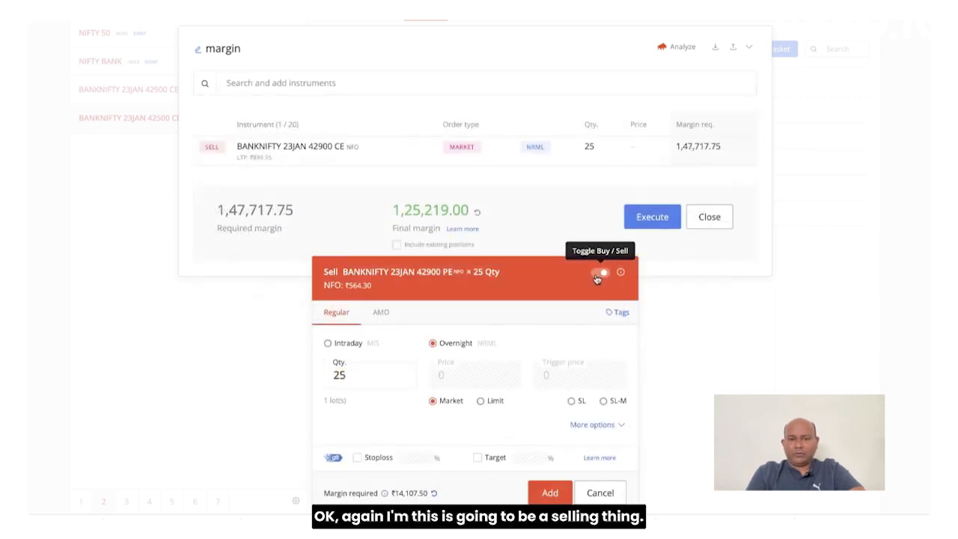
click(549, 492)
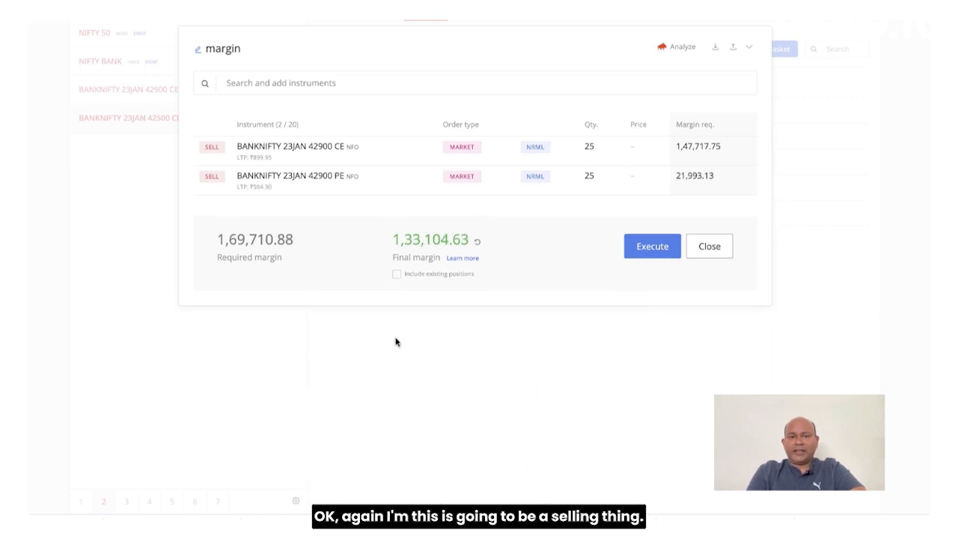
mouse_move(217, 208)
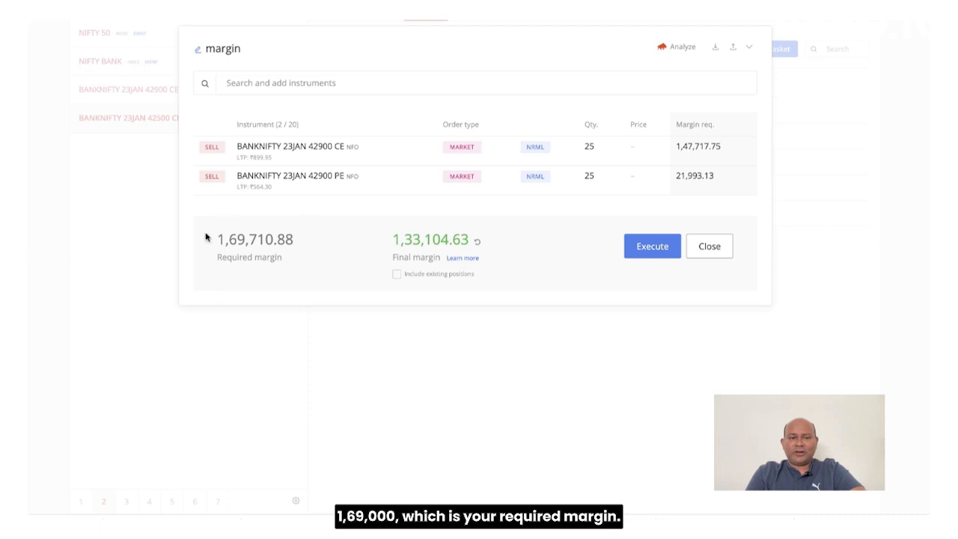
mouse_move(365, 241)
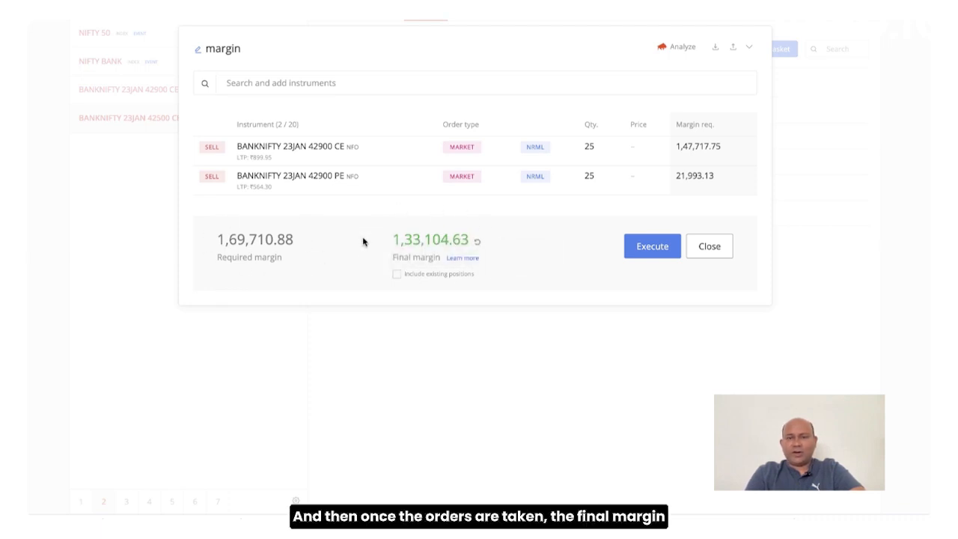
mouse_move(378, 231)
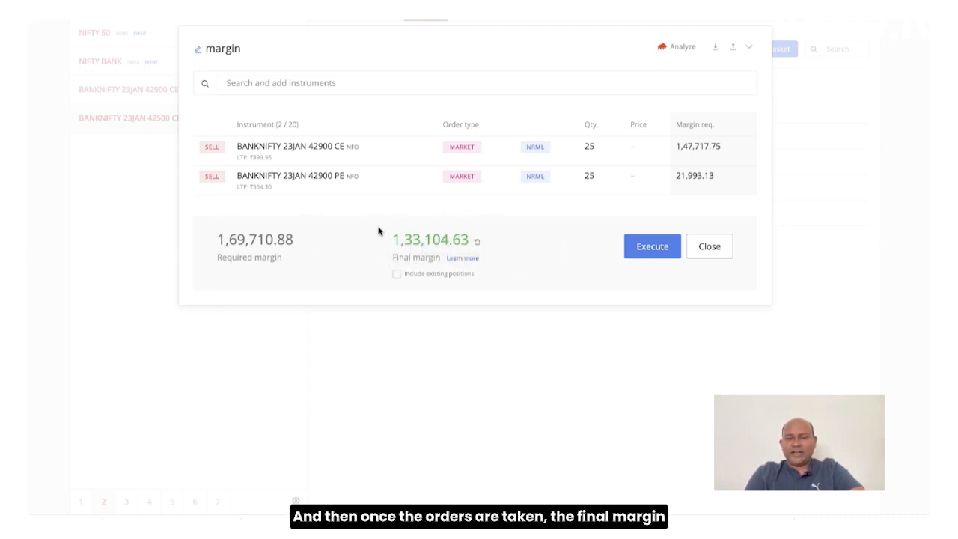
mouse_move(399, 274)
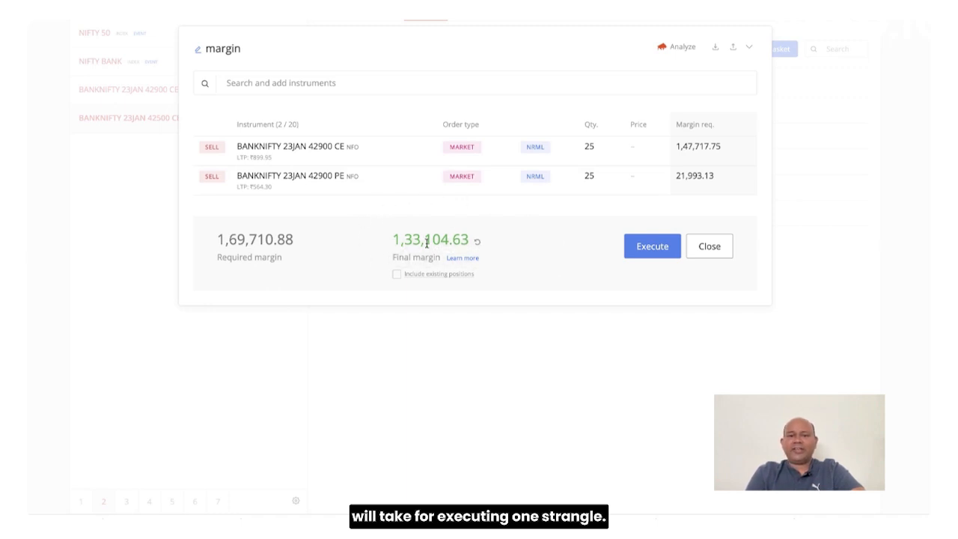
mouse_move(482, 258)
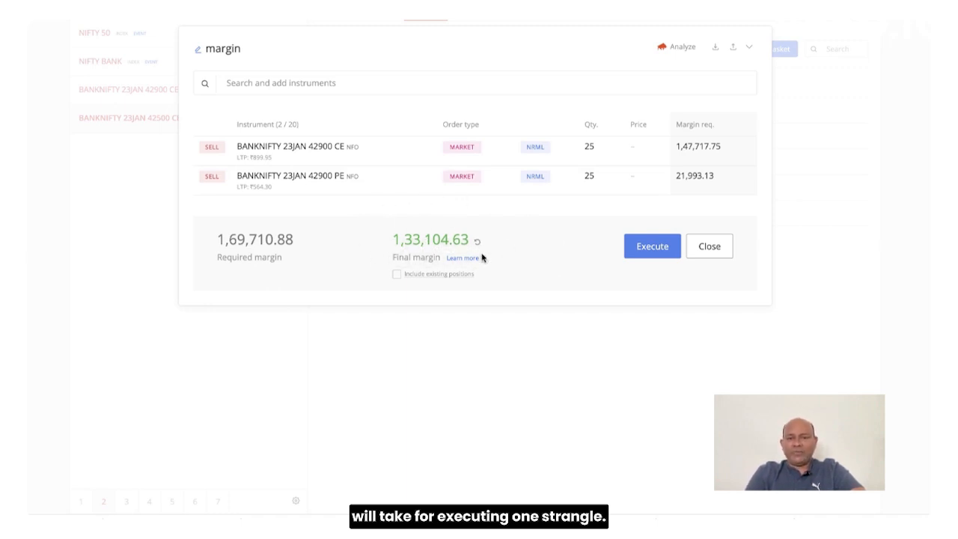
mouse_move(478, 239)
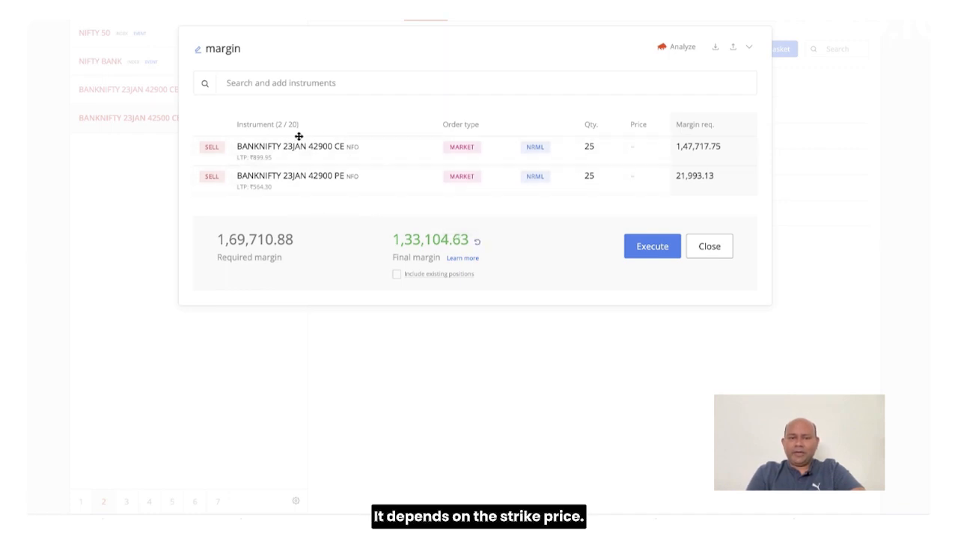
mouse_move(508, 231)
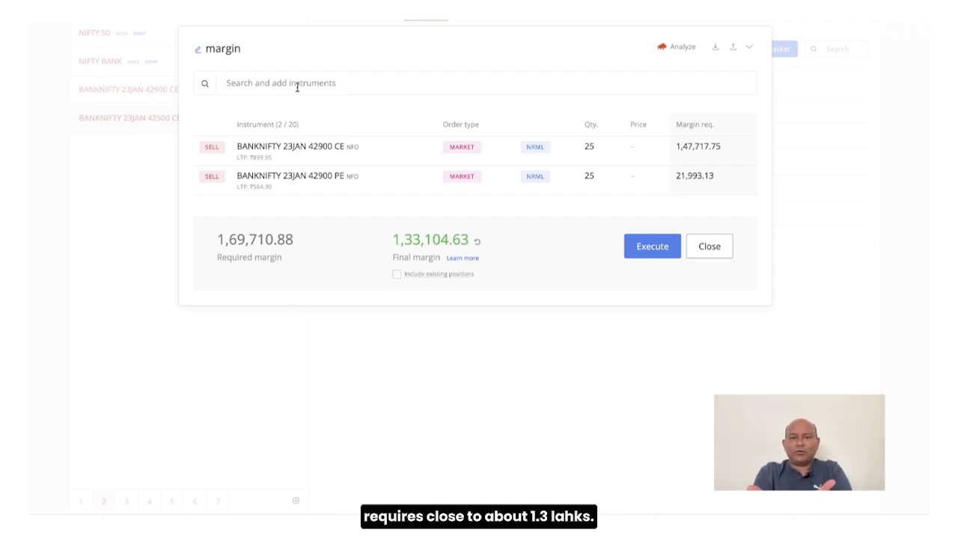
mouse_move(382, 230)
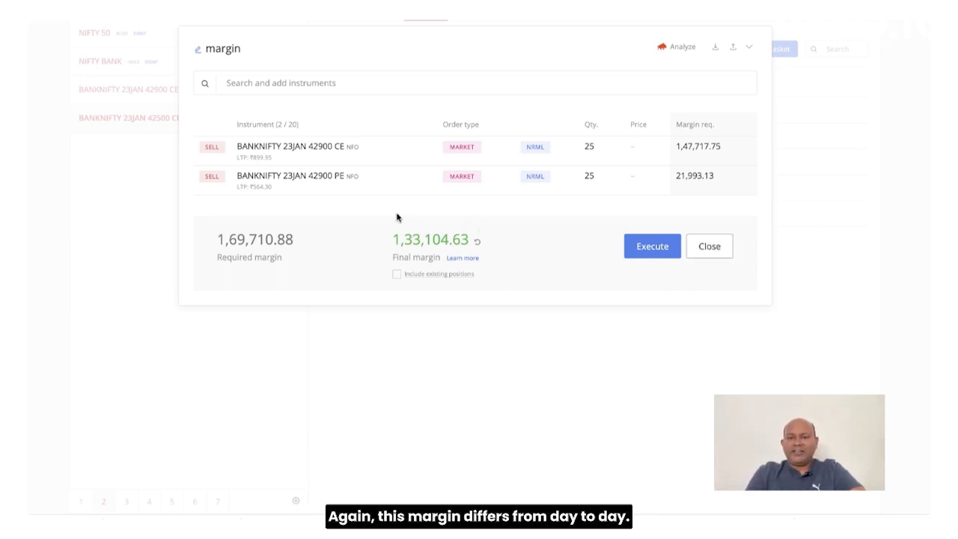
mouse_move(387, 216)
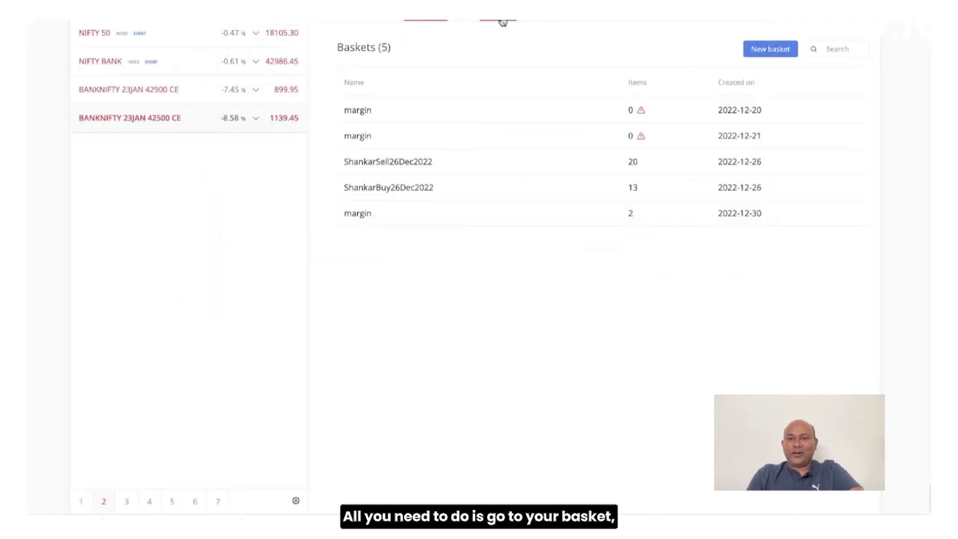
click(770, 48)
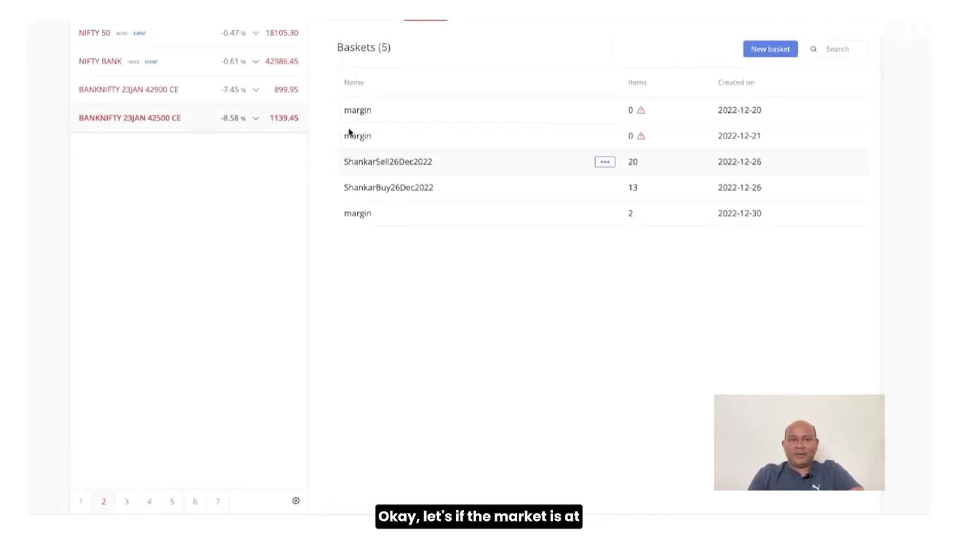
mouse_move(251, 255)
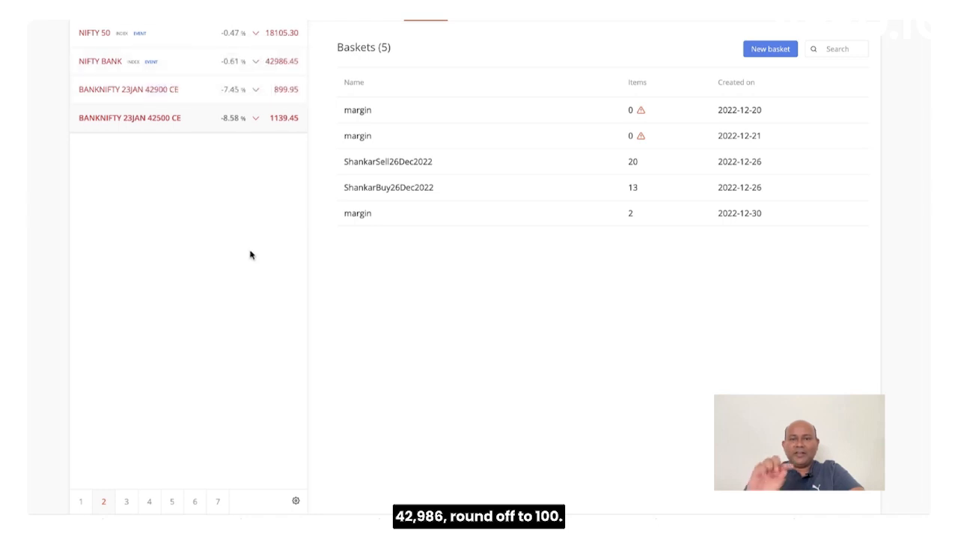